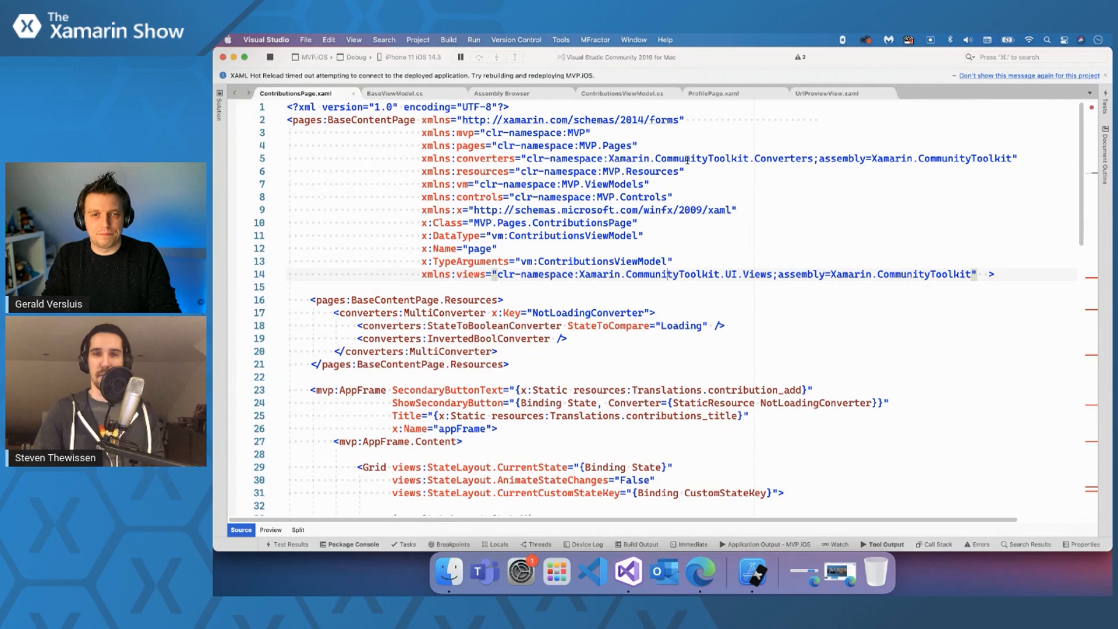
- Scroll through and review the StateLayout markup in ContributionsPage.xaml
{"action": "scroll", "scroll_direction": "down", "scroll_amount": 3}
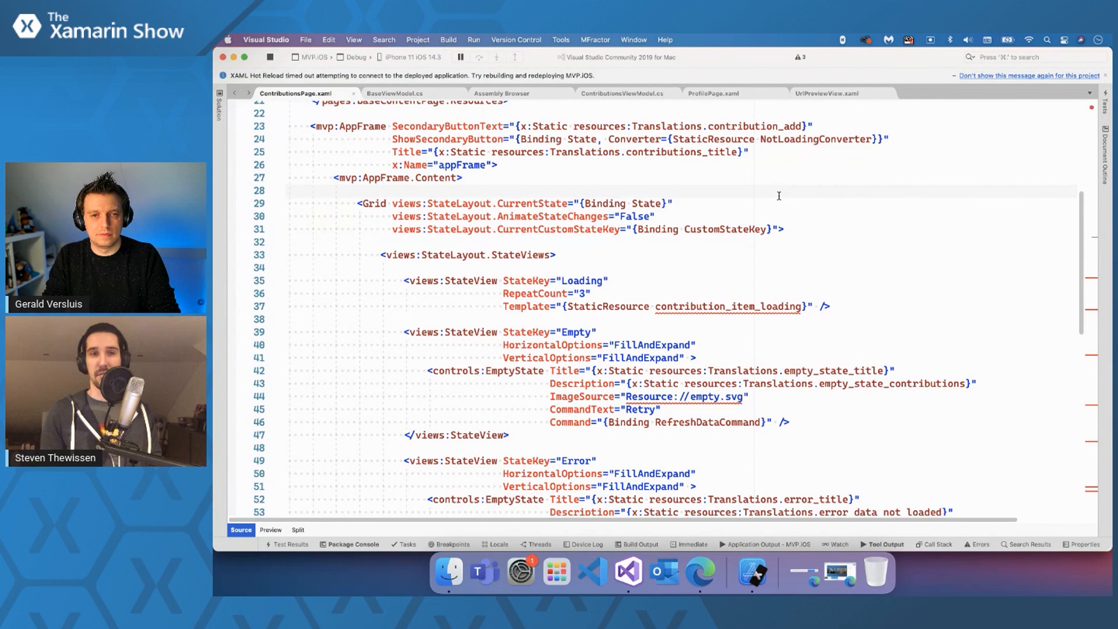
{"action": "left_click", "coordinate": [360, 190]}
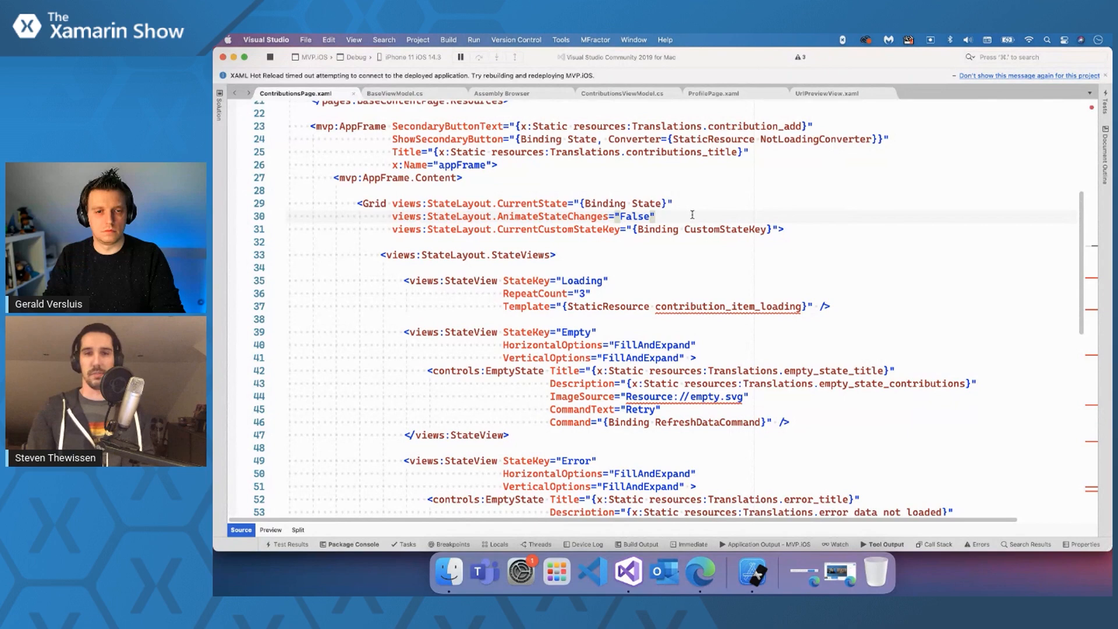
{"action": "scroll", "scroll_direction": "down", "scroll_amount": 3}
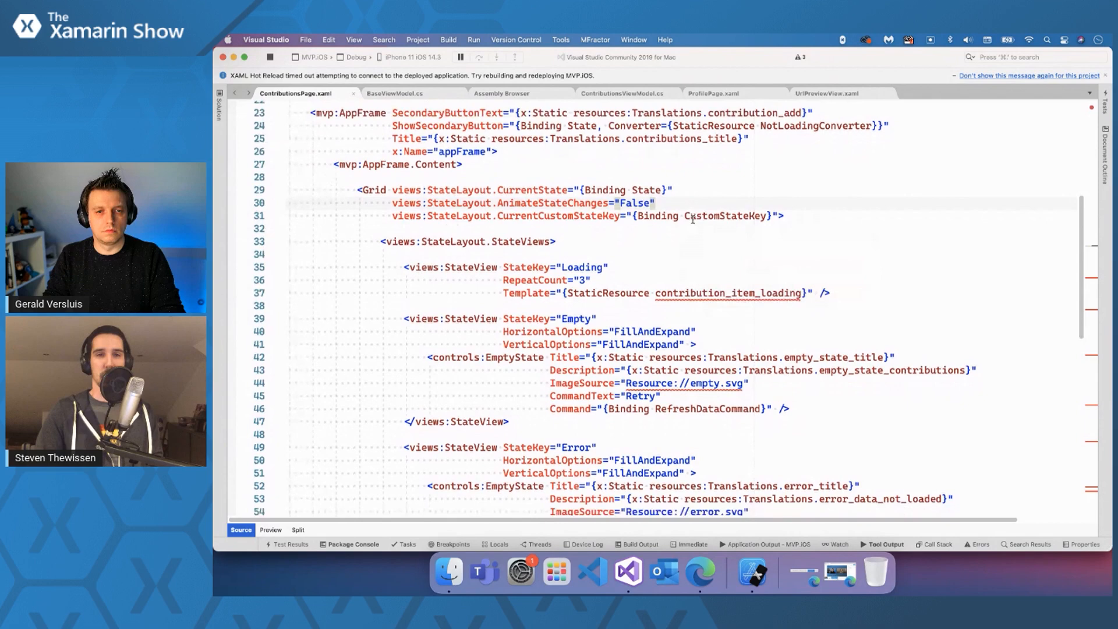
{"action": "scroll", "scroll_direction": "down", "scroll_amount": 3}
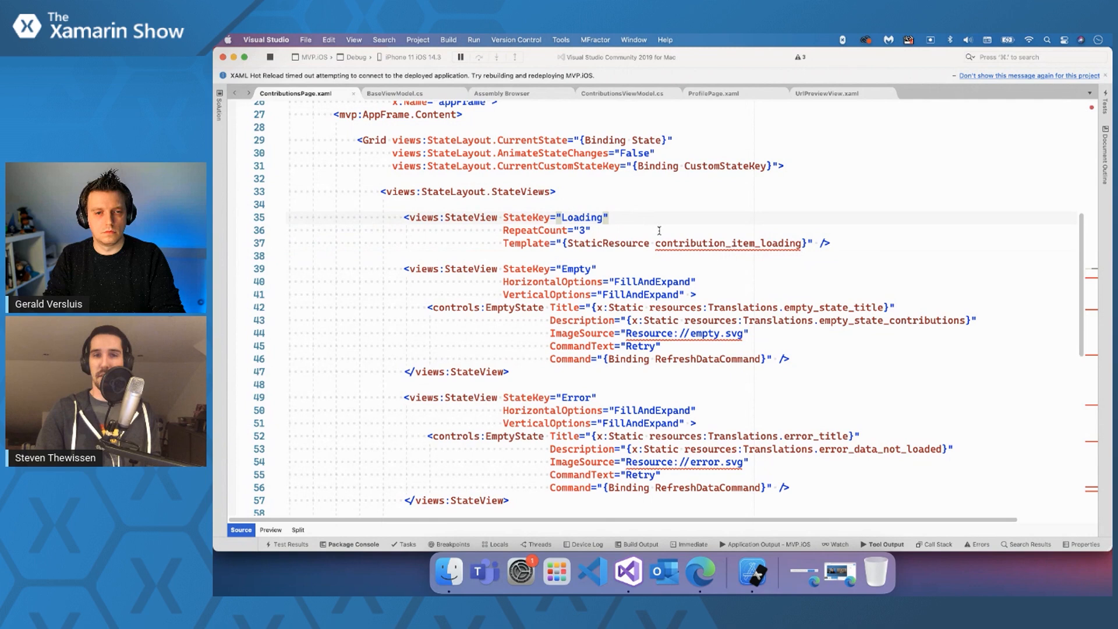
{"action": "left_click", "coordinate": [812, 243]}
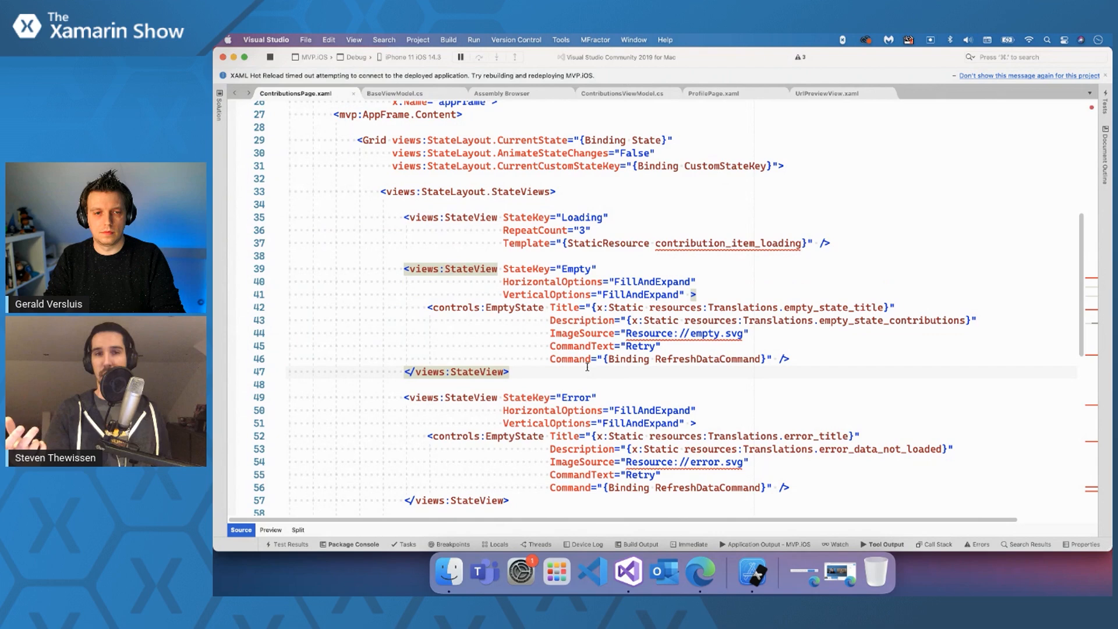
{"action": "scroll", "scroll_direction": "down", "scroll_amount": 3}
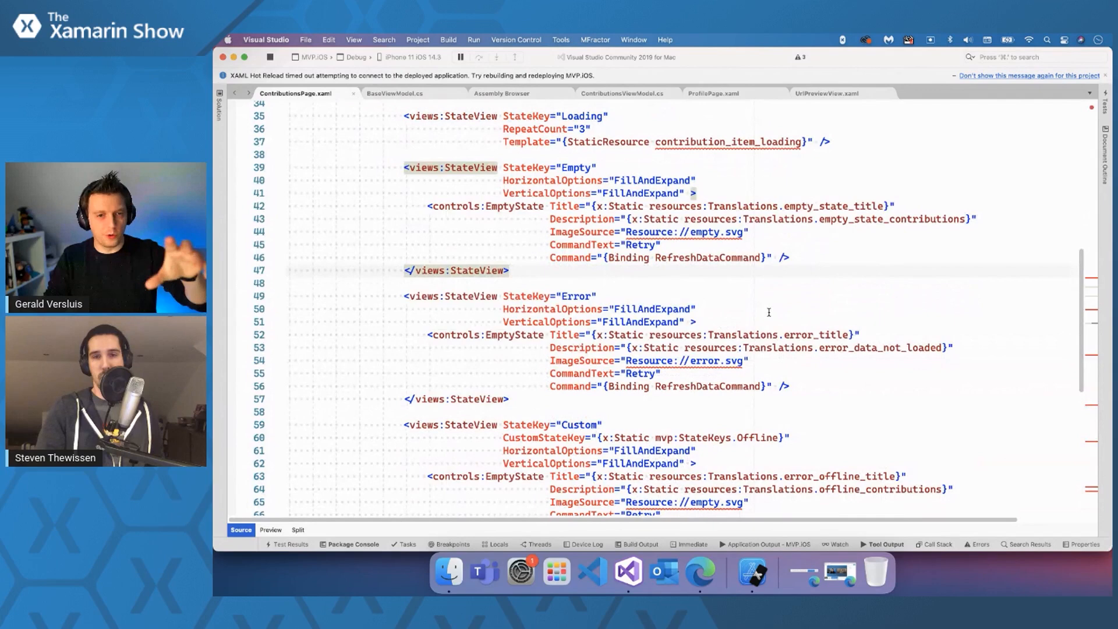
{"action": "scroll", "scroll_direction": "down", "scroll_amount": 3}
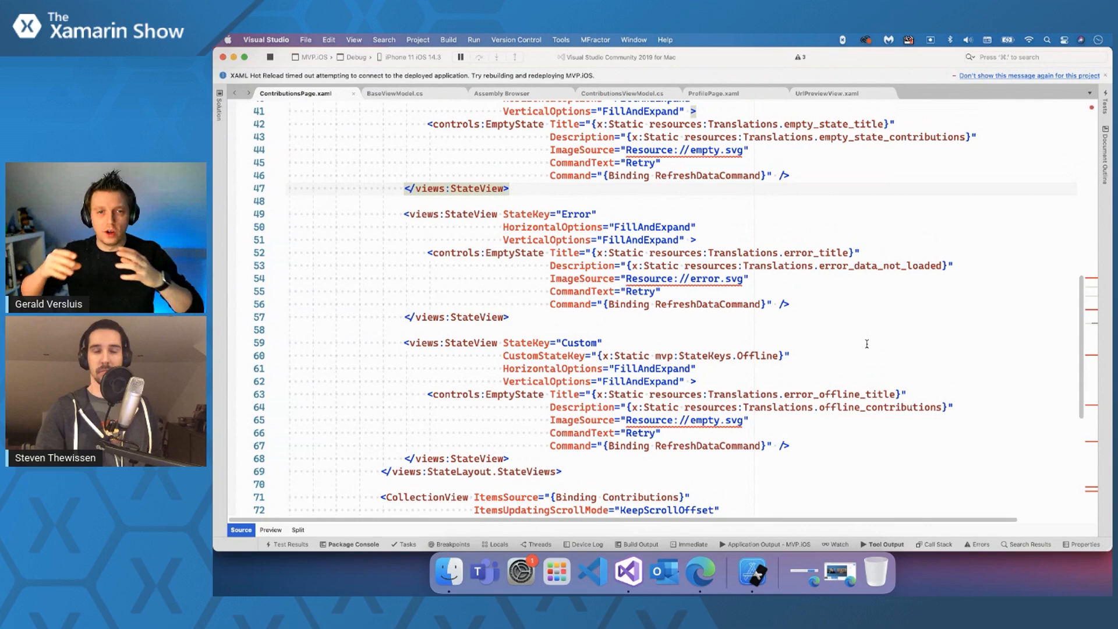
{"action": "scroll", "scroll_direction": "down", "scroll_amount": 3}
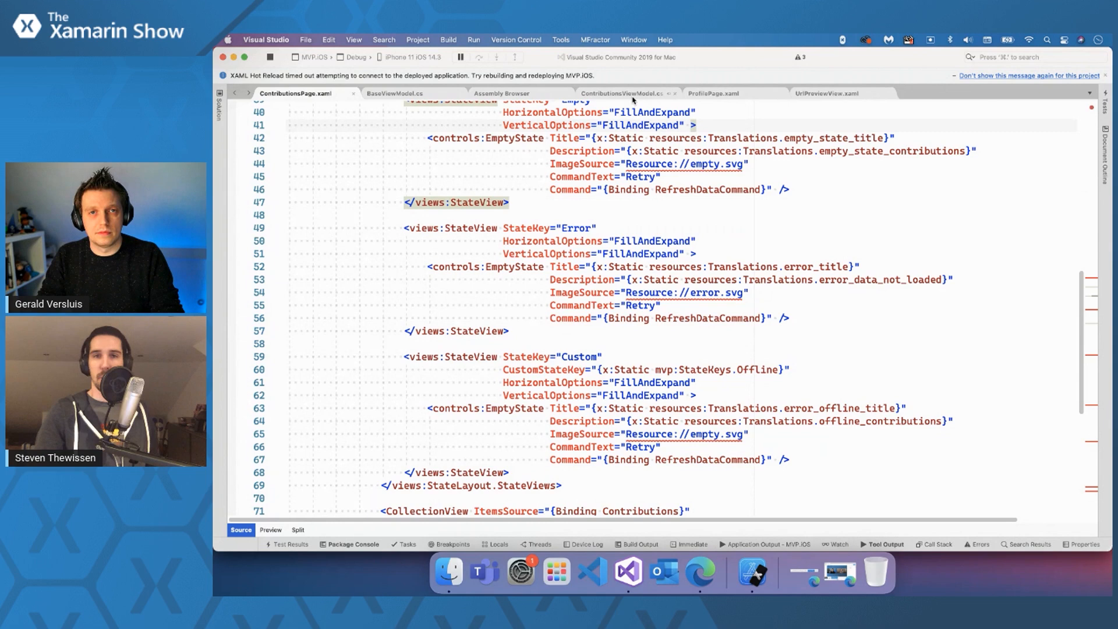
- Review RefreshContributions in ContributionsViewModel.cs, then return to ContributionsPage.xaml
{"action": "left_click", "coordinate": [623, 92]}
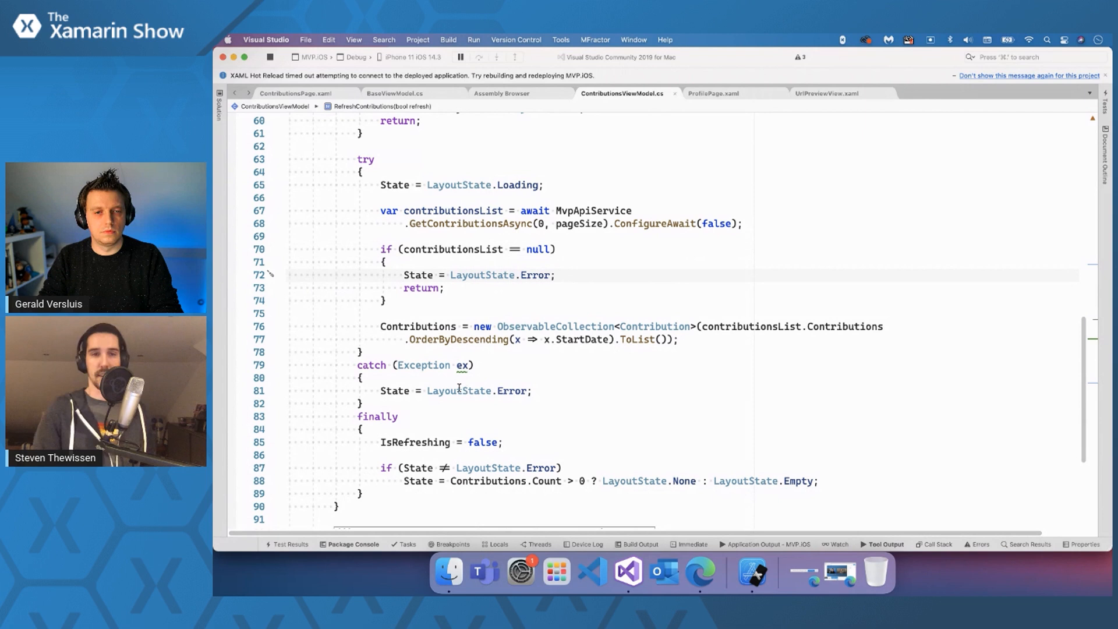
{"action": "scroll", "scroll_direction": "down", "scroll_amount": 3}
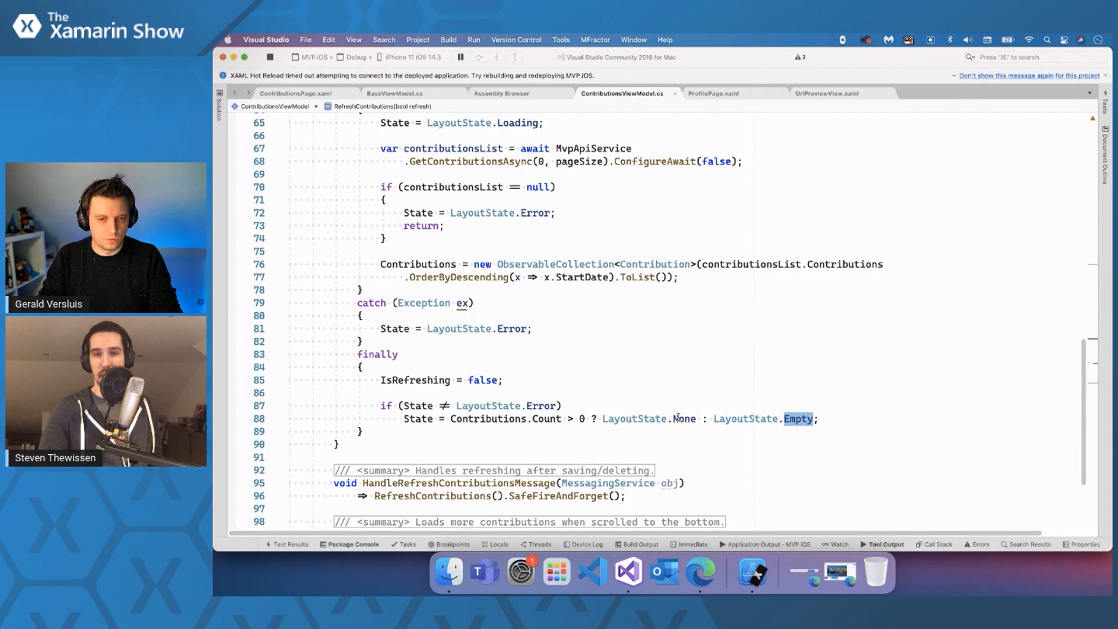
{"action": "left_click", "coordinate": [295, 93]}
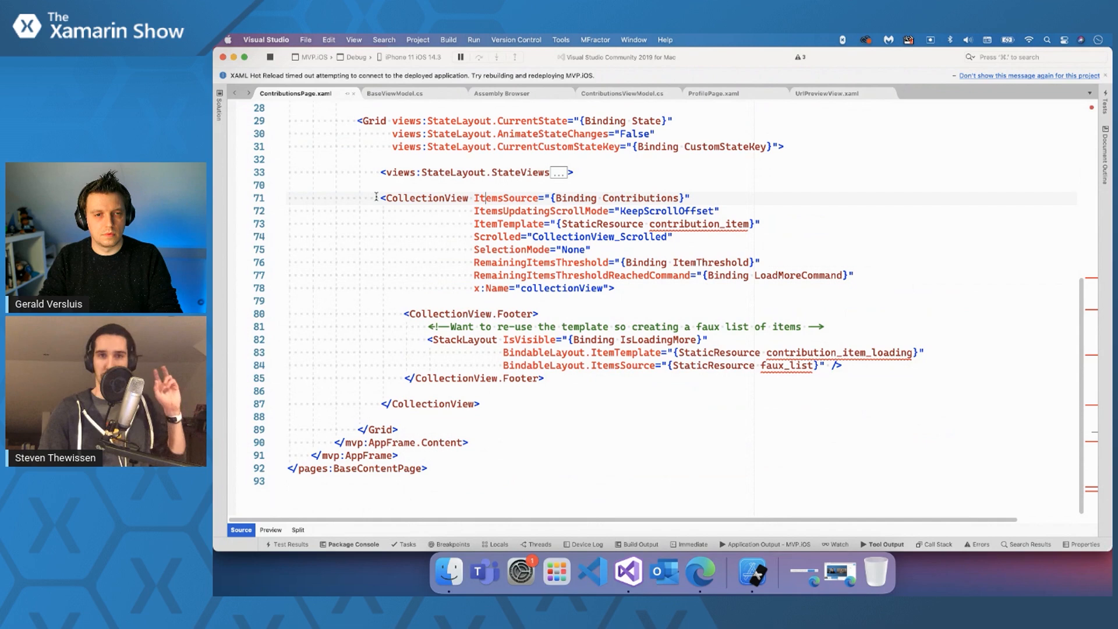
{"action": "left_click", "coordinate": [431, 404]}
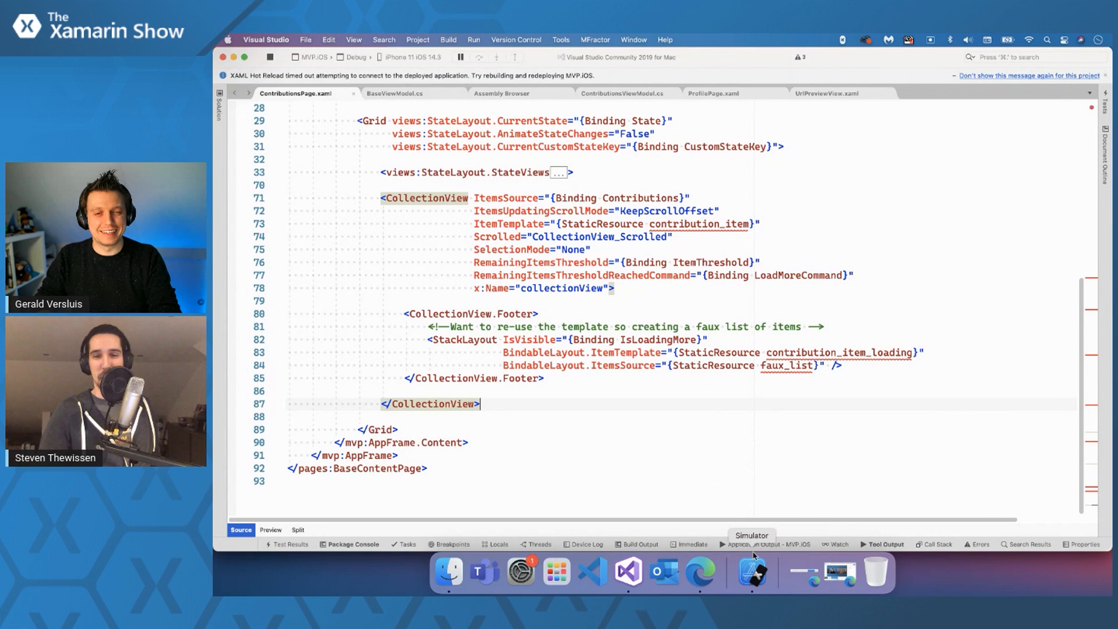
- Bring the running app in the iOS Simulator forward from the Dock
{"action": "left_click", "coordinate": [752, 569]}
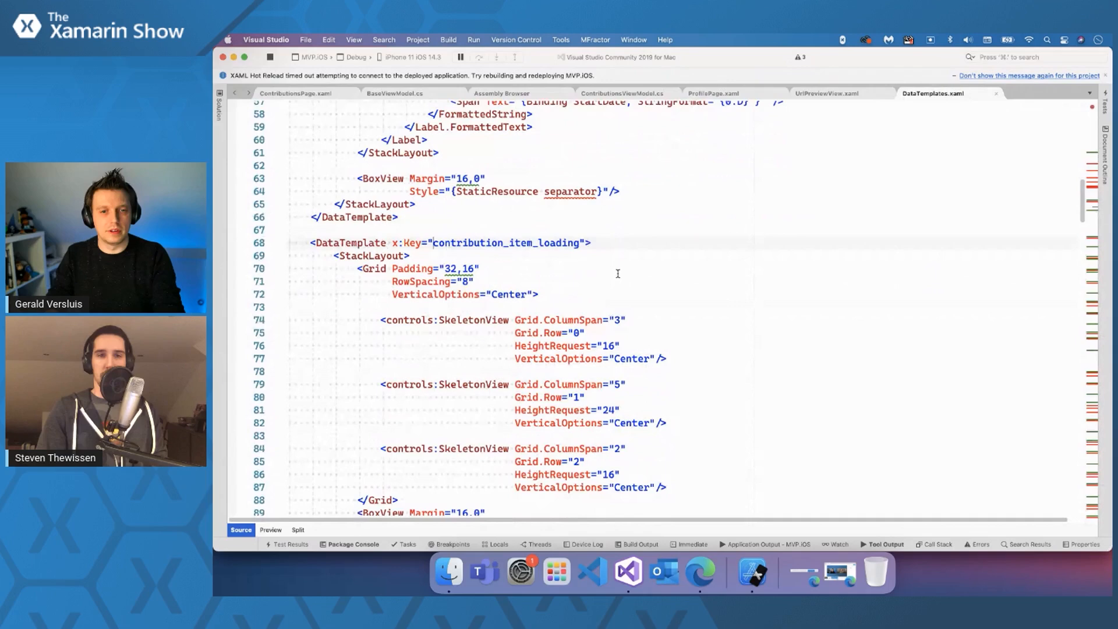
{"action": "scroll", "scroll_direction": "down", "scroll_amount": 3}
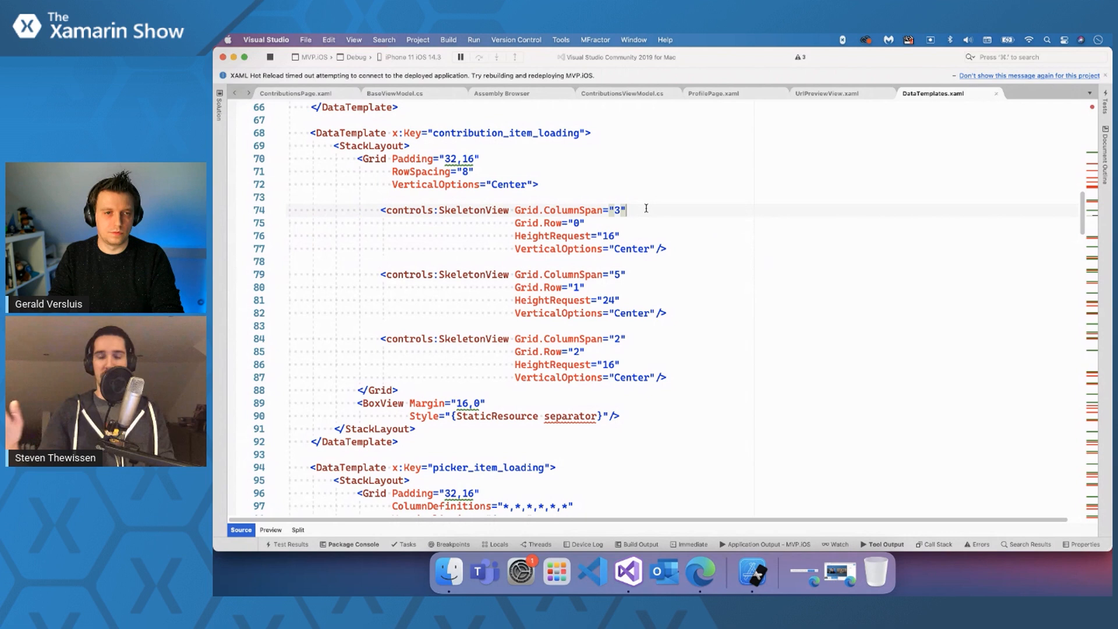
{"action": "mouse_move", "coordinate": [752, 569]}
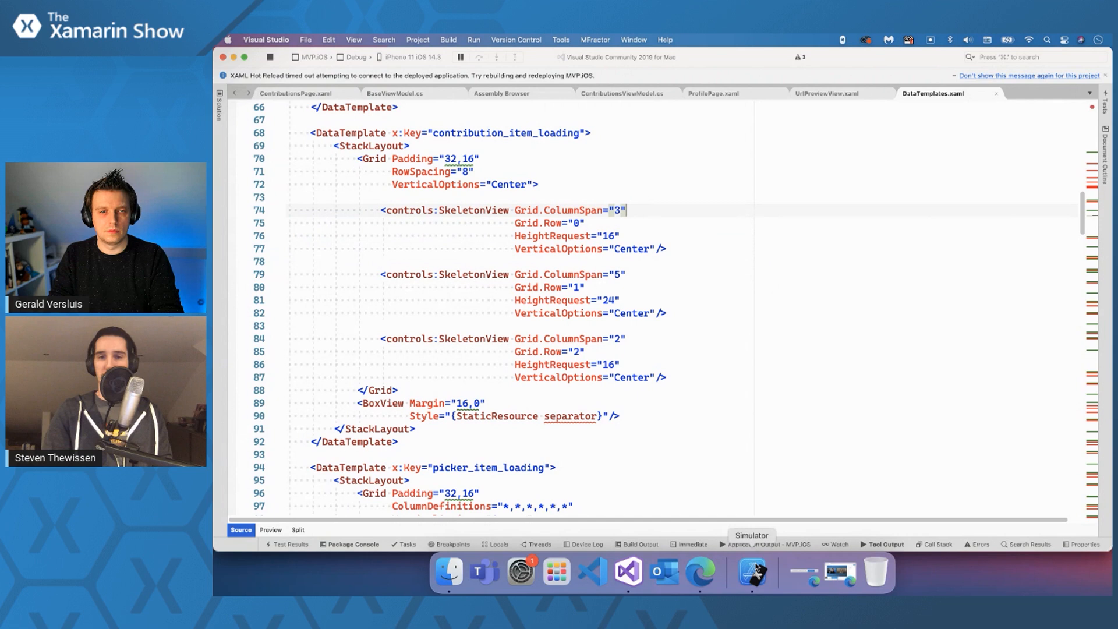
- Bring up the Simulator, visit the app's Settings tab, then return to Activities
{"action": "left_click", "coordinate": [750, 570]}
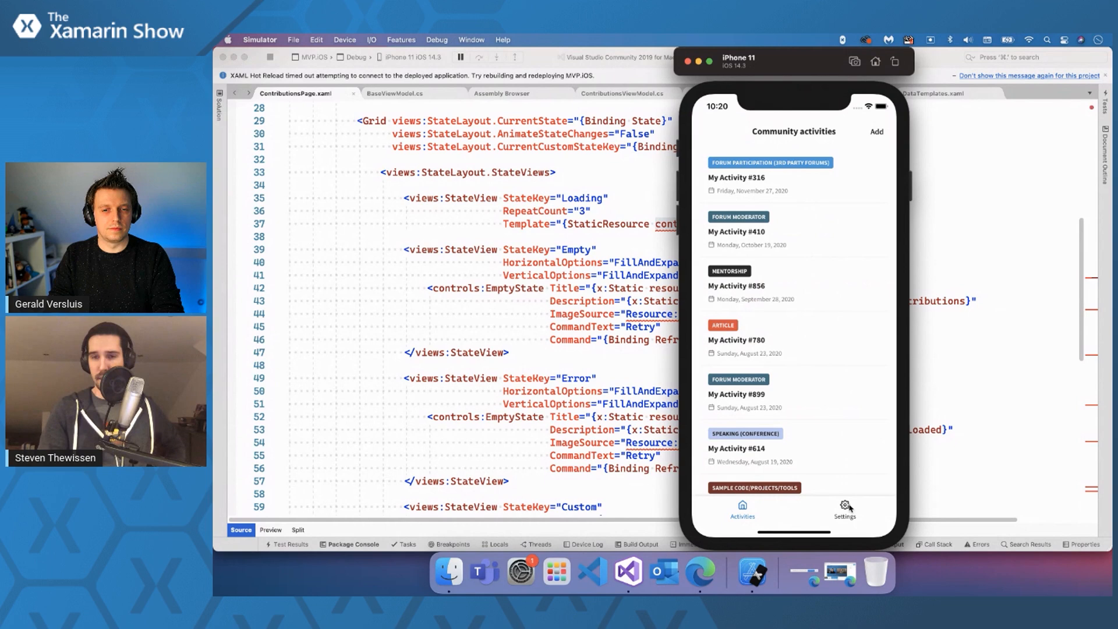
{"action": "left_click", "coordinate": [845, 510]}
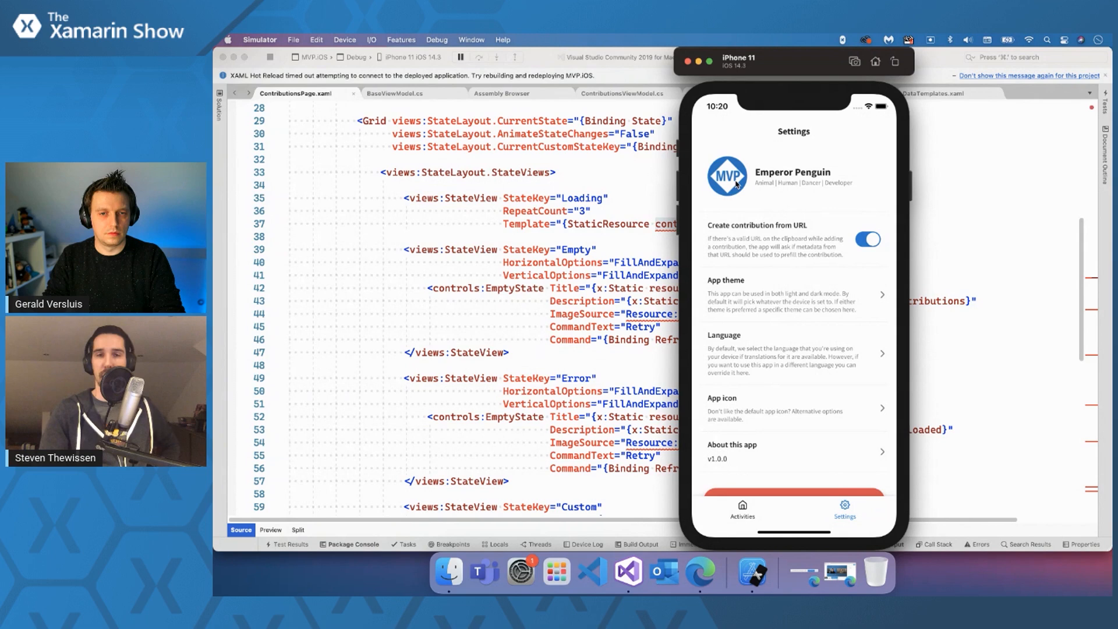
{"action": "left_click", "coordinate": [742, 510]}
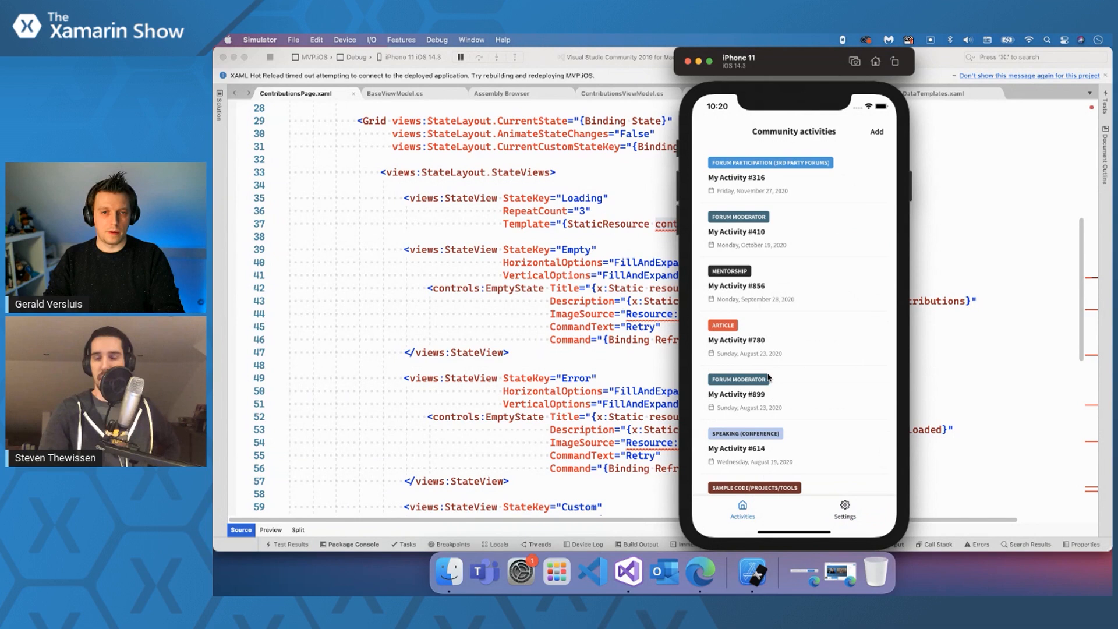